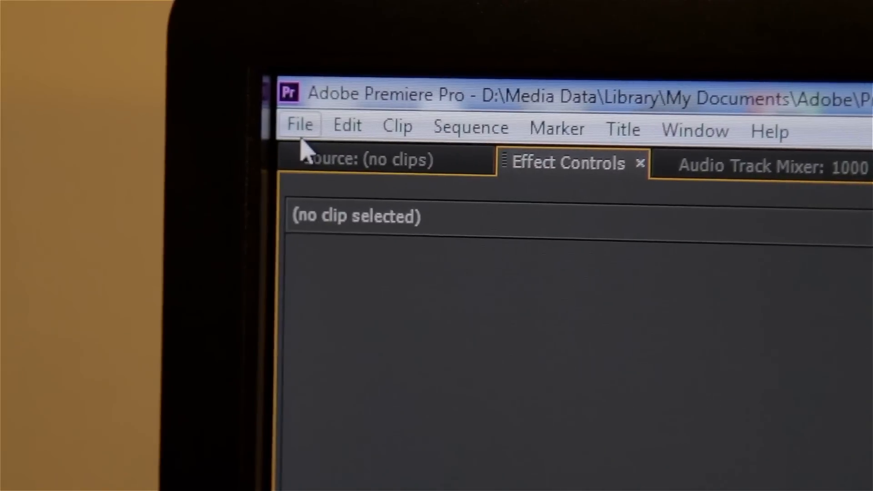
Step: Open File > Project Settings > General to view the project's renderer
click(300, 124)
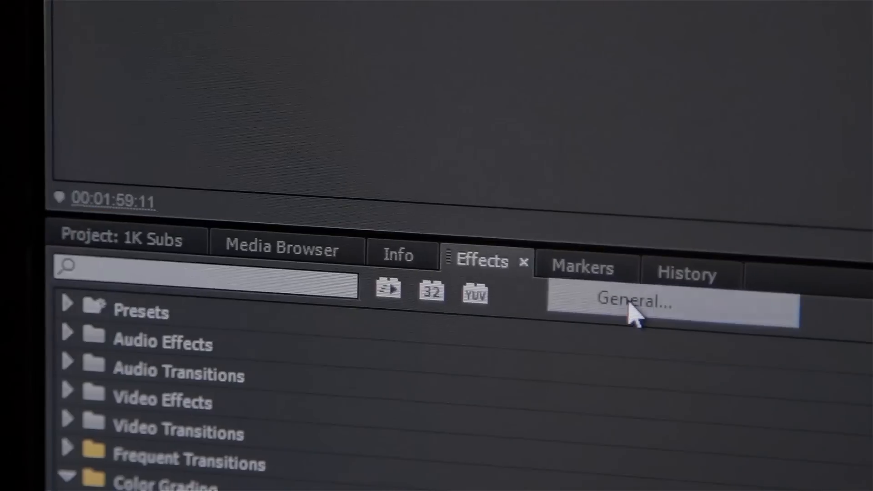
click(138, 202)
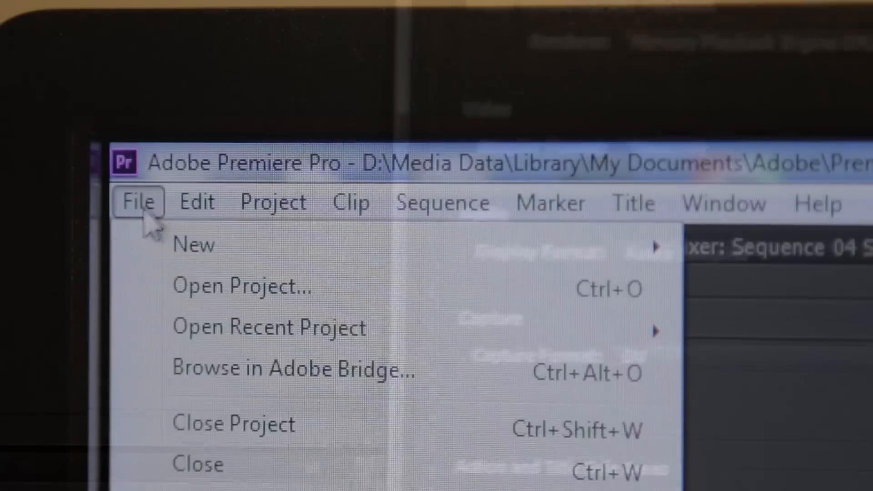
click(272, 202)
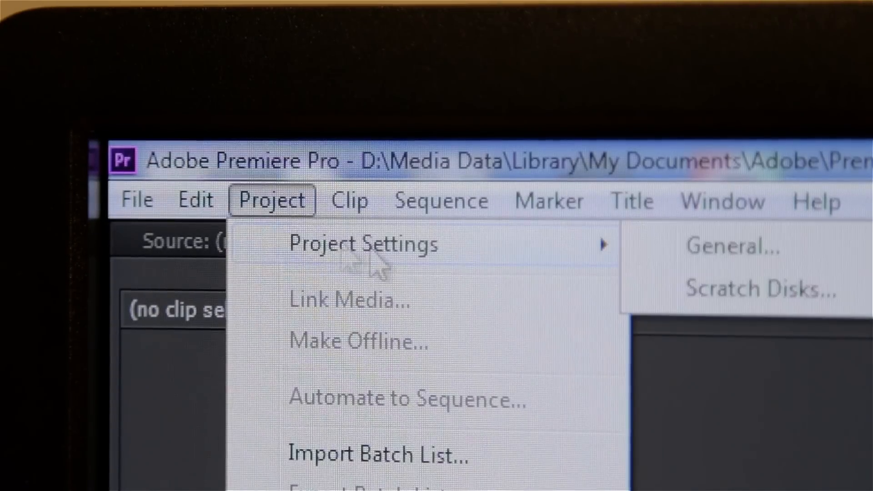
click(731, 246)
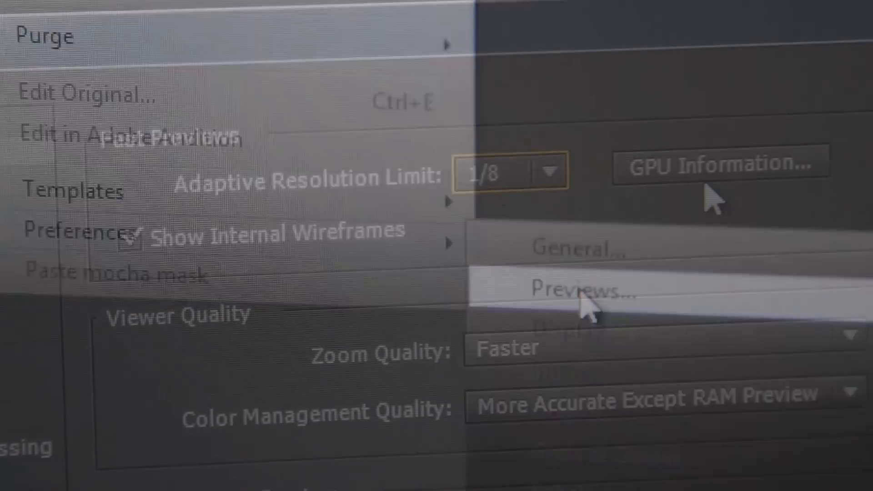
Step: In Previews preferences, keep ray-tracing on the GPU and close with OK
click(719, 164)
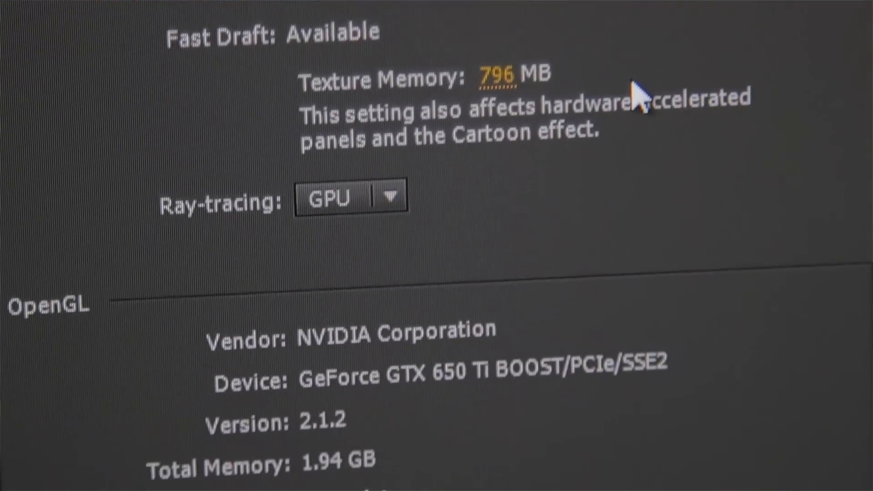
scroll(down, 3)
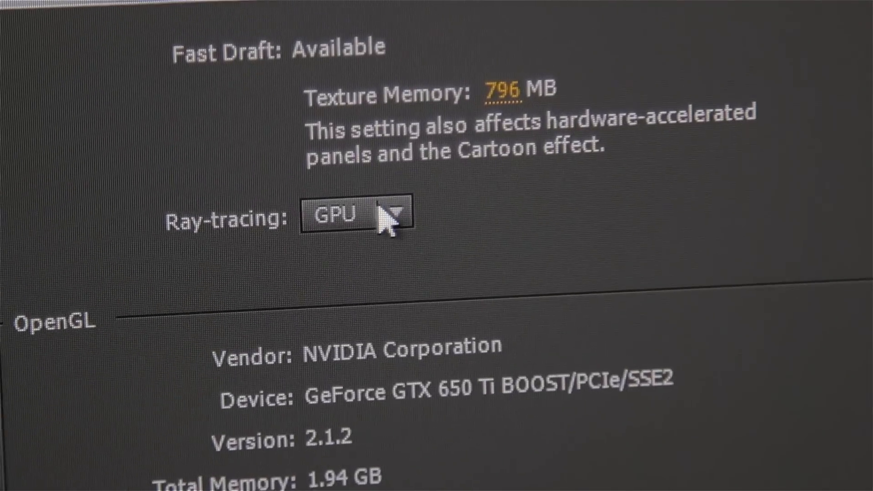
click(356, 216)
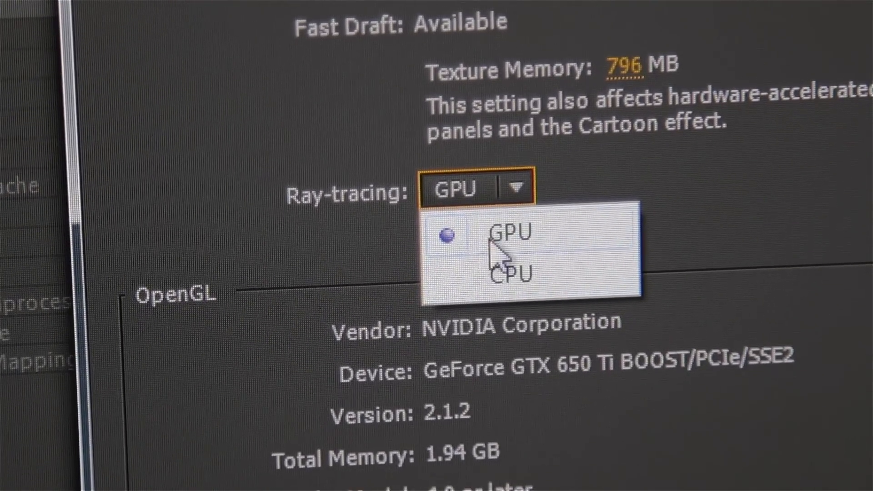
click(501, 234)
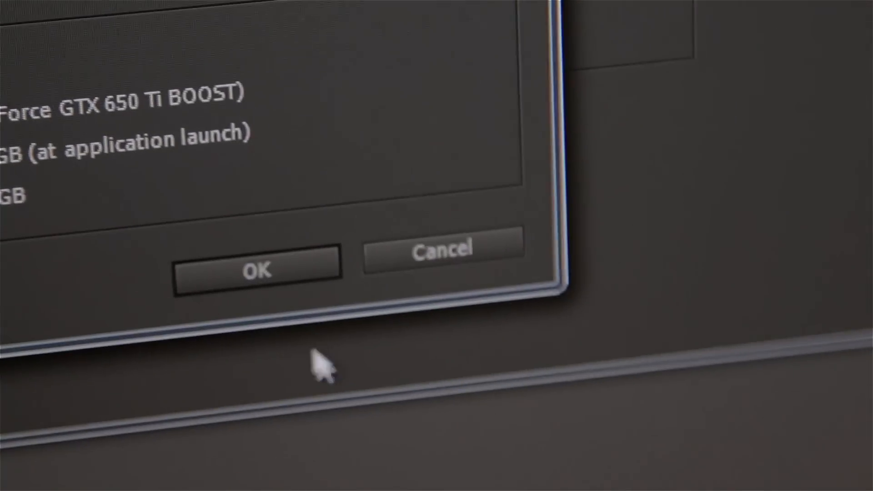
click(258, 270)
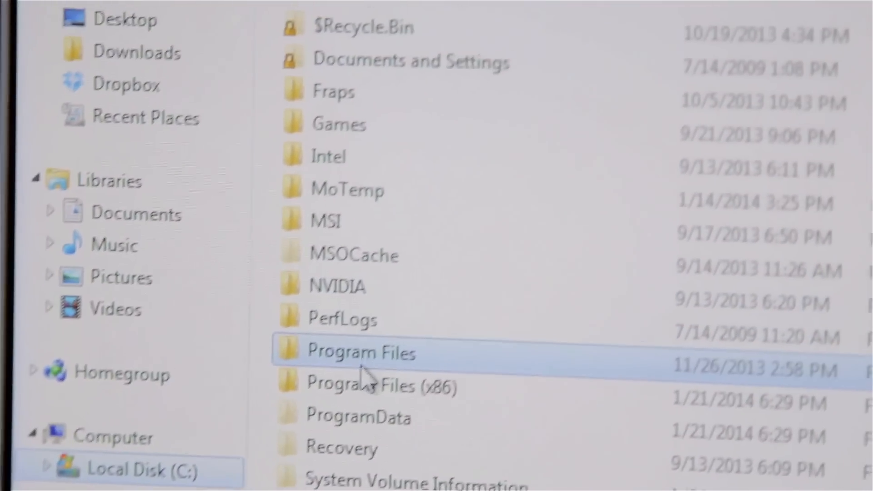
Step: Browse Program Files into the Adobe install folders to reach cuda_supported_cards.txt
double_click(361, 352)
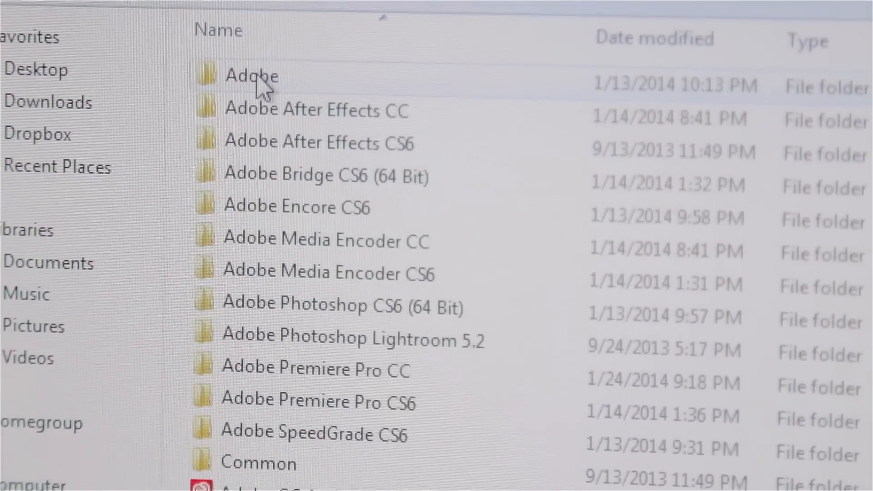
scroll(down, 3)
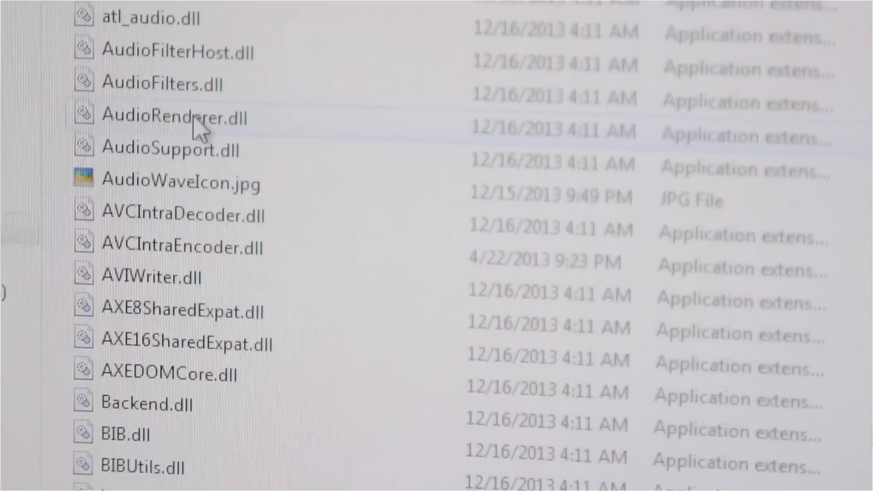
scroll(down, 3)
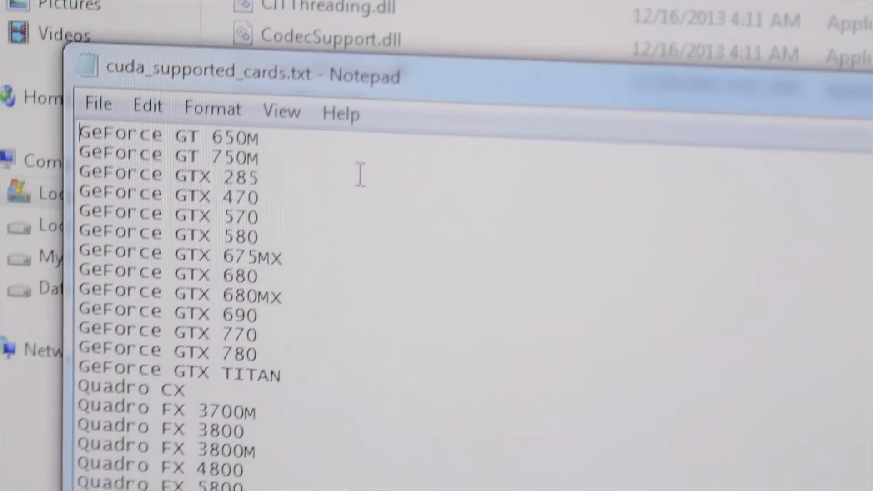
scroll(down, 3)
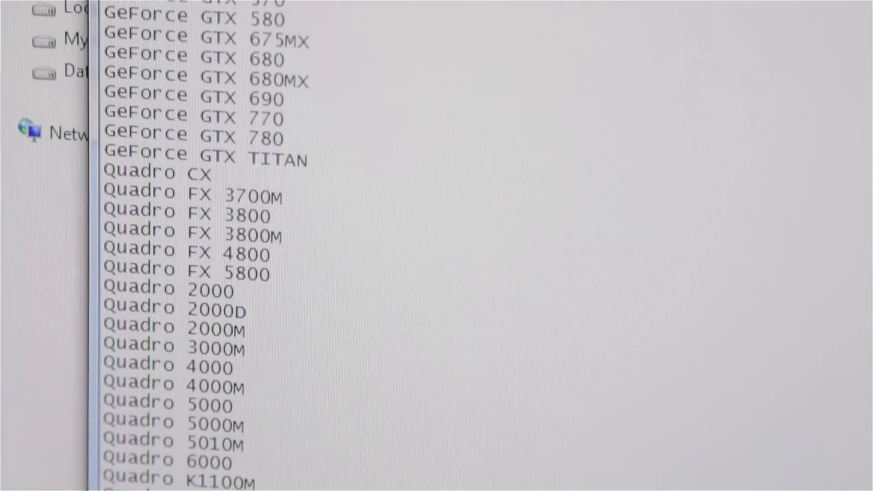
scroll(down, 3)
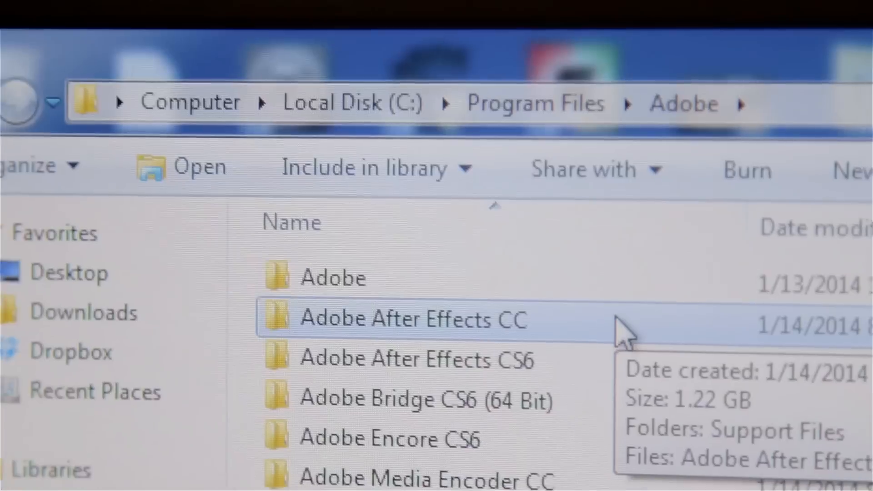
Step: Open raytracer_supported_cards.txt from the After Effects CC folder and scroll its card list
double_click(415, 318)
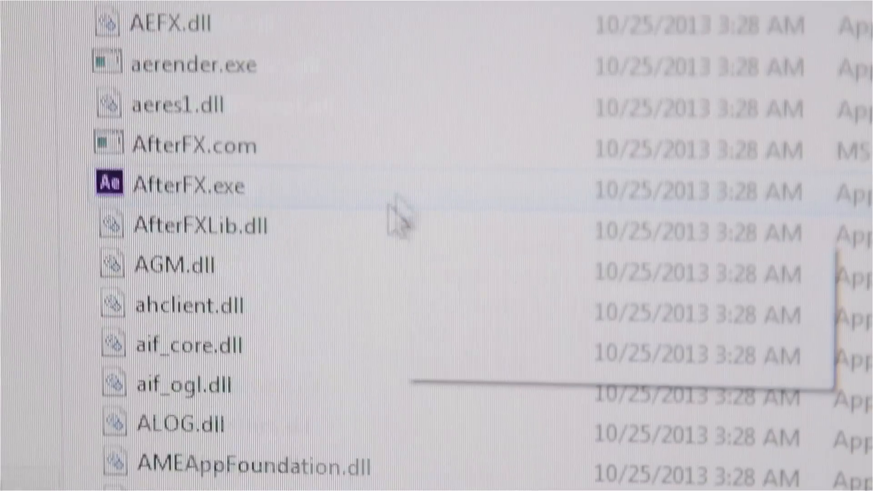
scroll(down, 3)
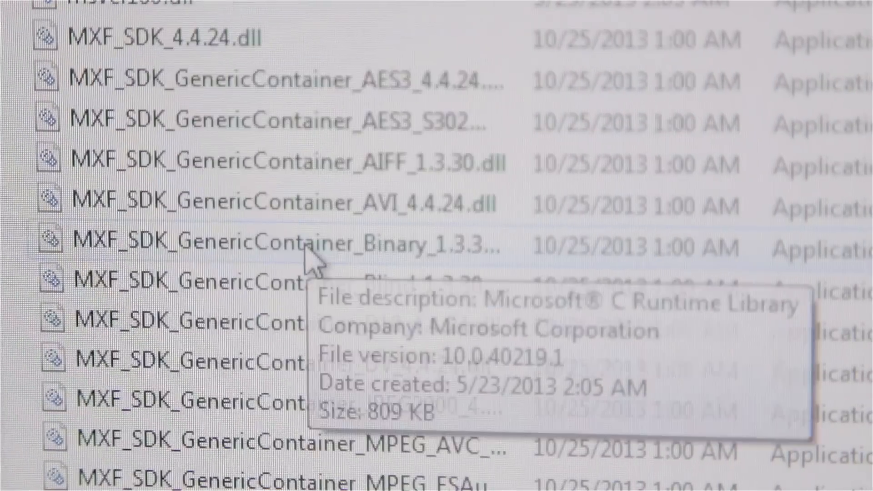
scroll(down, 3)
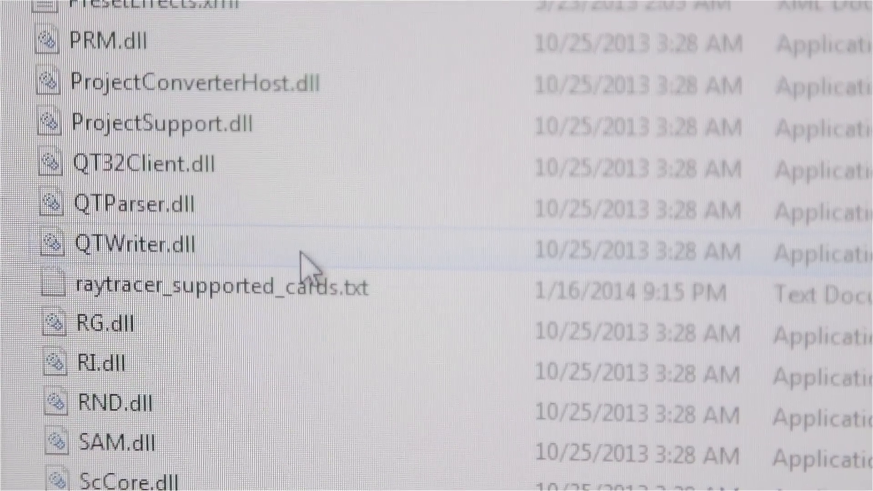
click(223, 288)
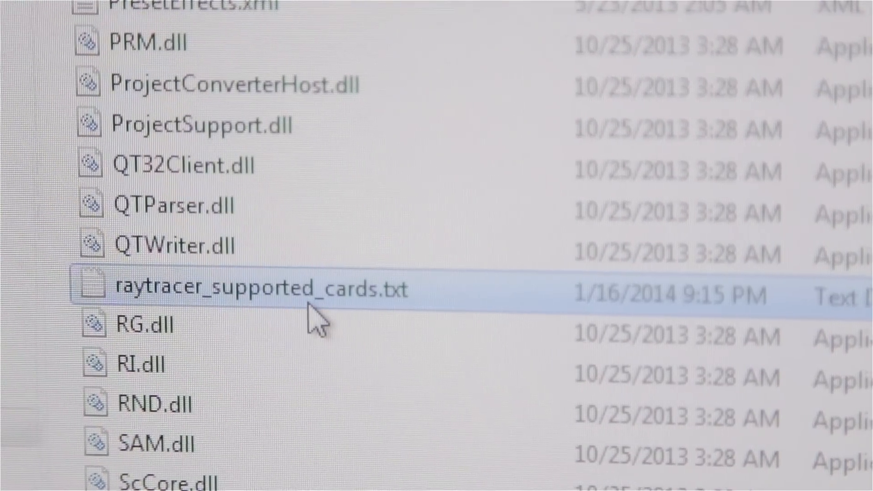
double_click(257, 291)
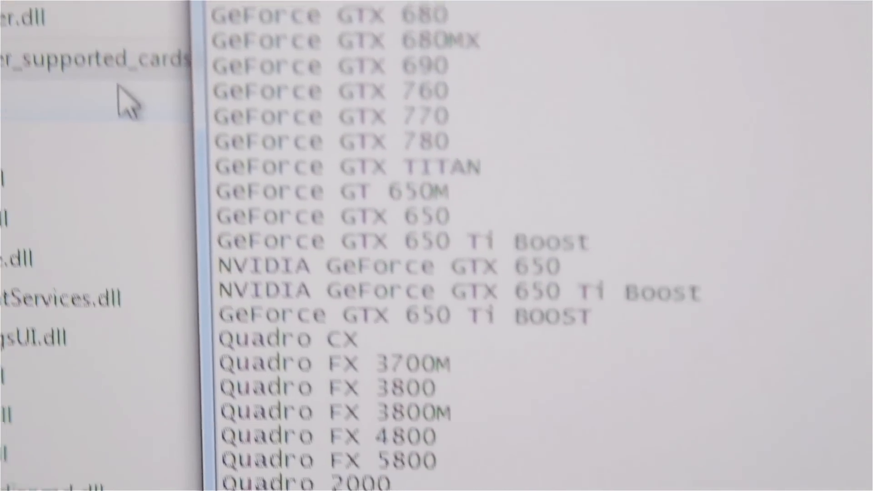
scroll(down, 3)
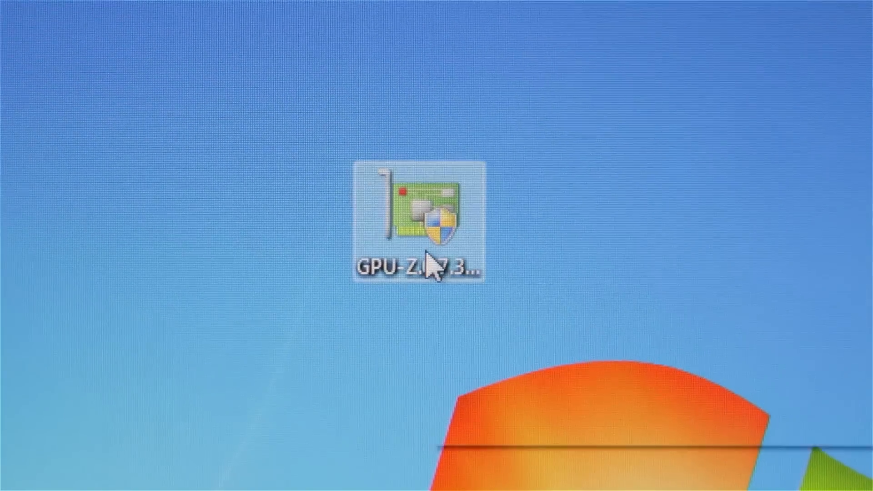
Step: Run GPU-Z.0.7.3.exe, allow it, and place its window beside the card list
double_click(420, 216)
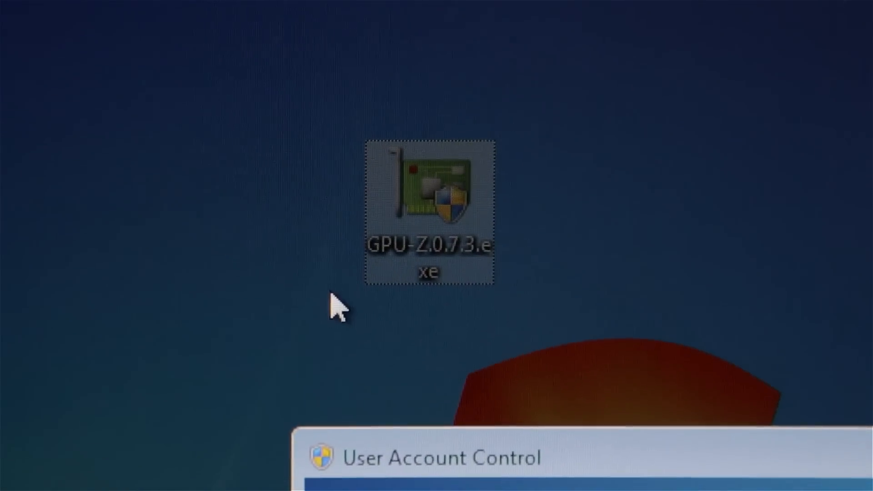
double_click(429, 206)
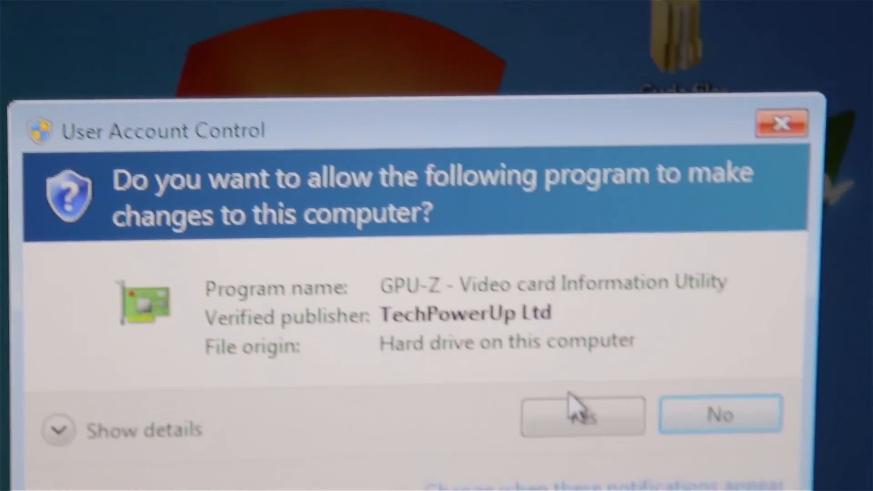
click(582, 414)
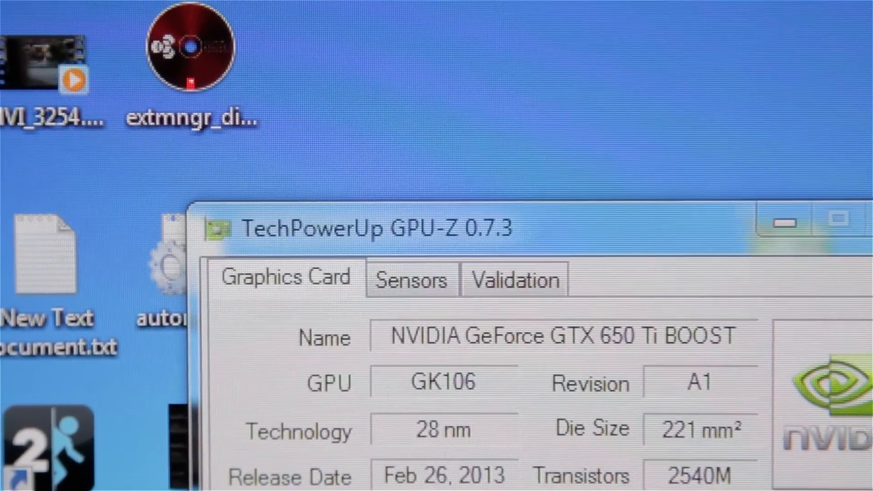
drag(362, 228, 278, 218)
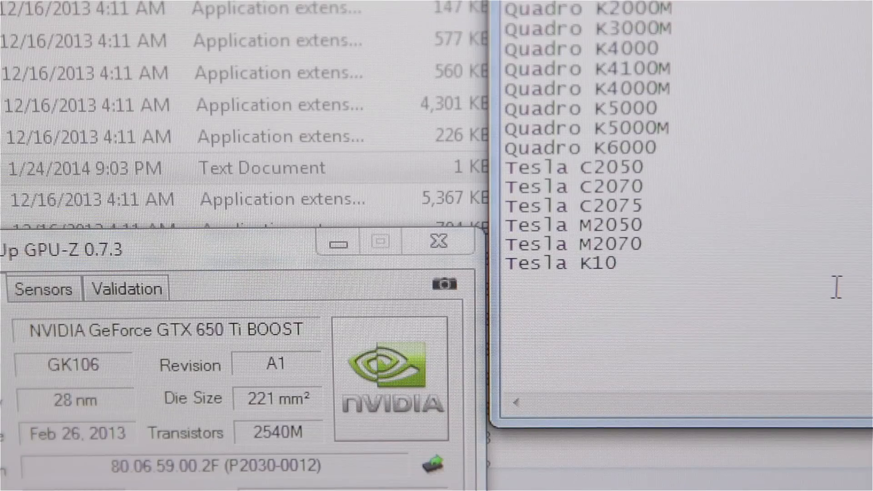
Step: Add a 'GeForce GTX 650 Ti BOOST' line after Tesla K10
text(Ge)
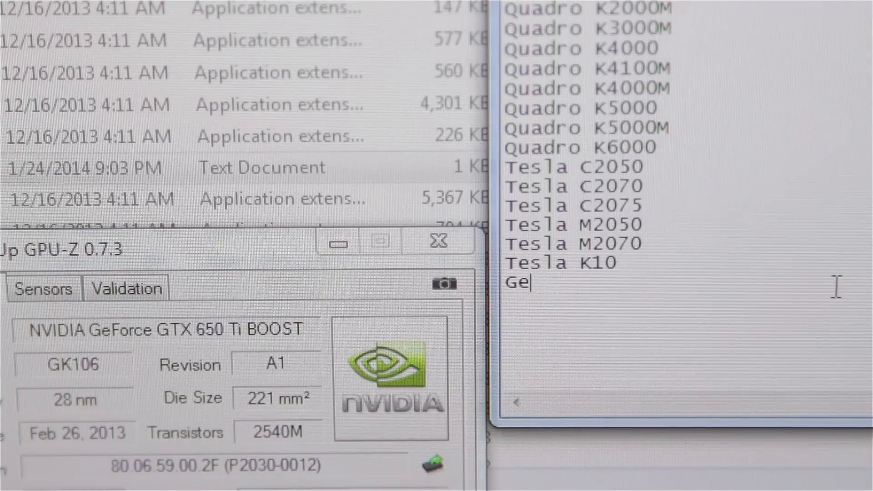
text(Force)
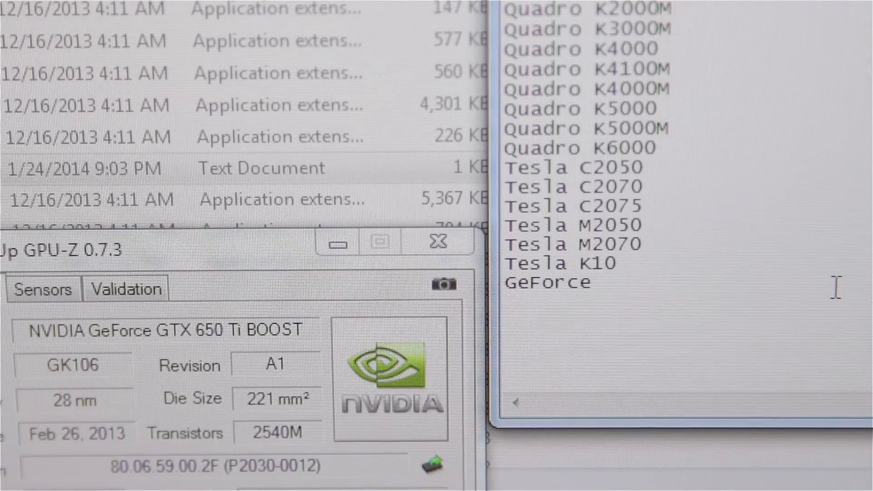
text(GTX)
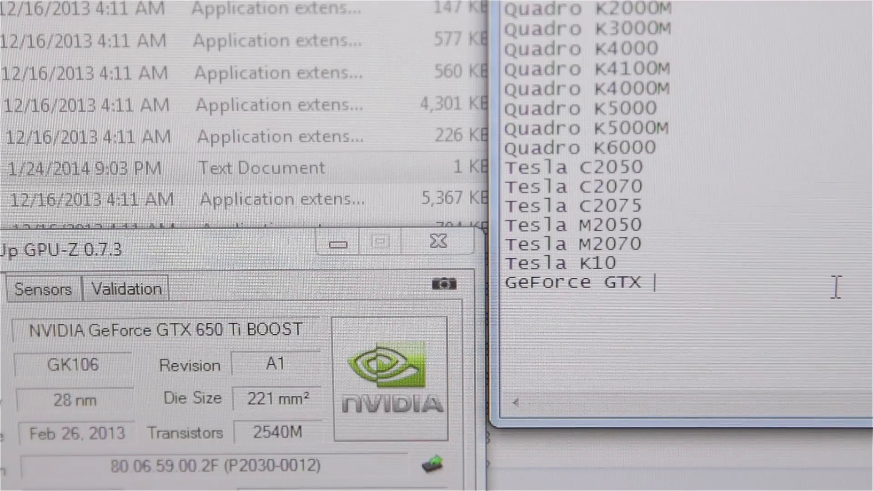
text(650 Ti)
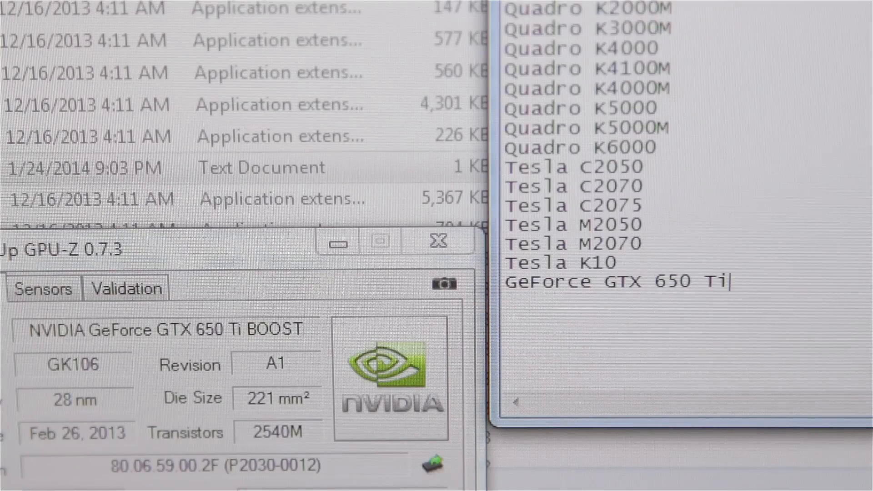
text(BOOST)
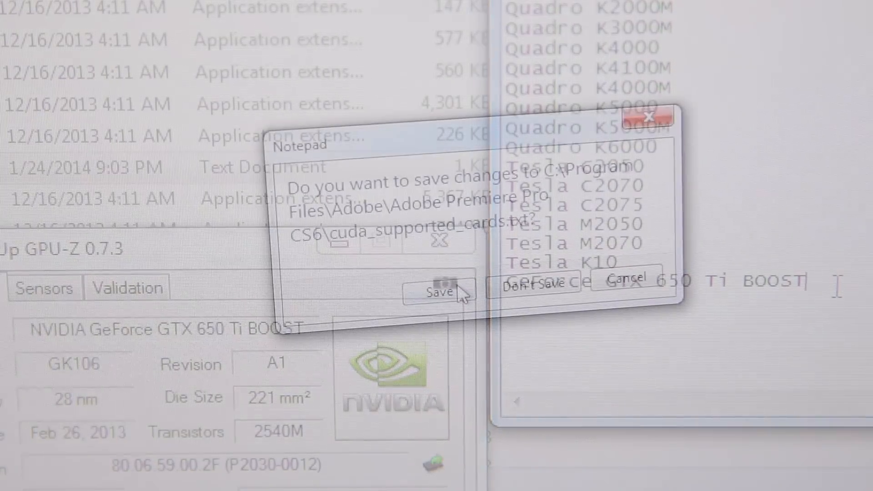
Step: Save over cuda_supported_cards.txt, confirm replacing, and dismiss the access-denied error
click(440, 292)
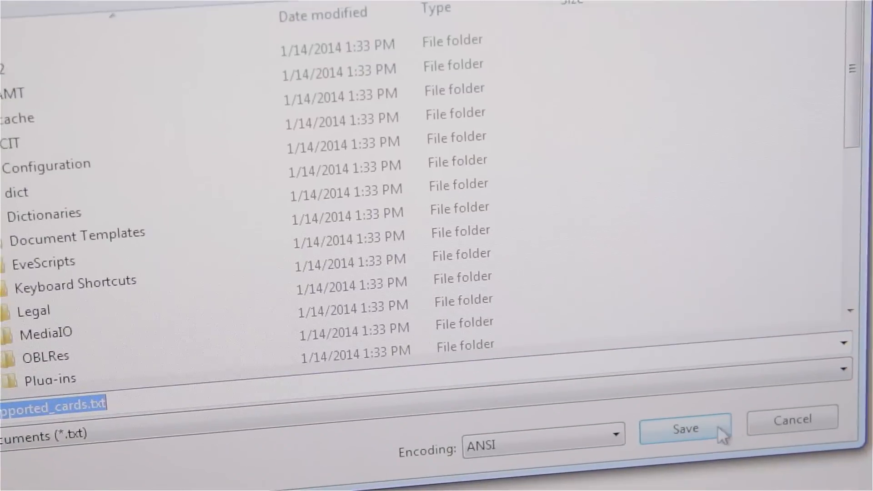
click(686, 429)
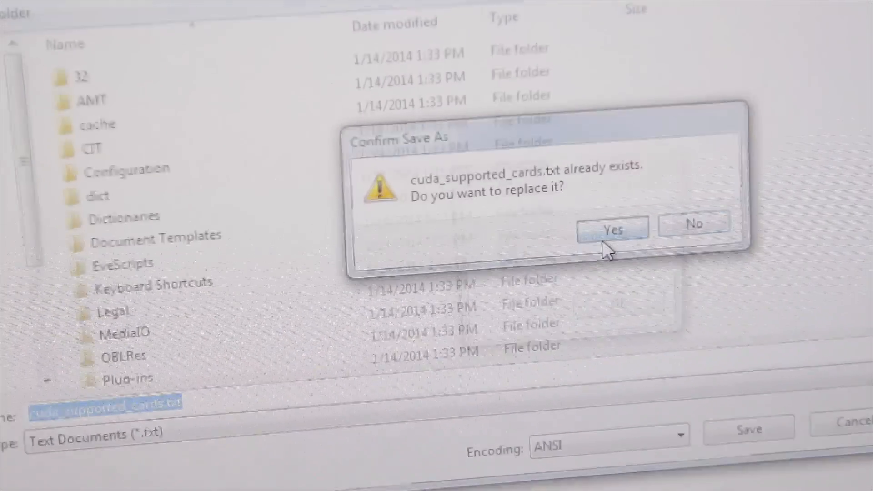
click(611, 227)
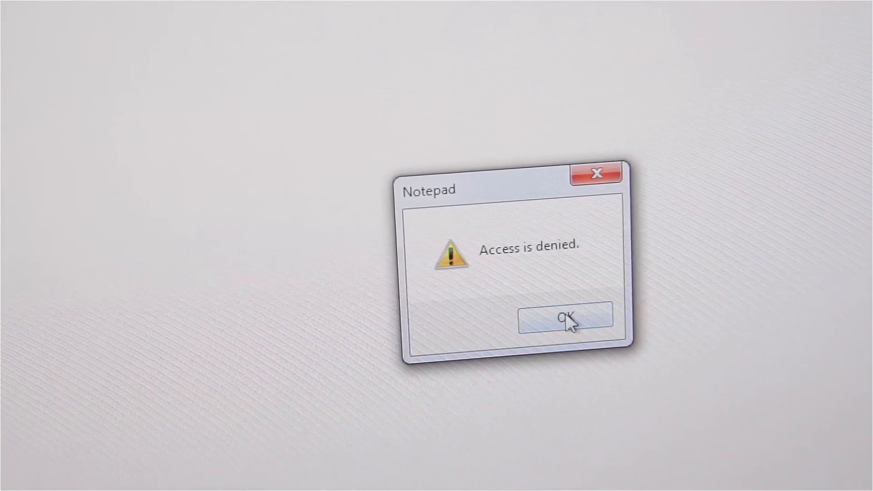
click(565, 319)
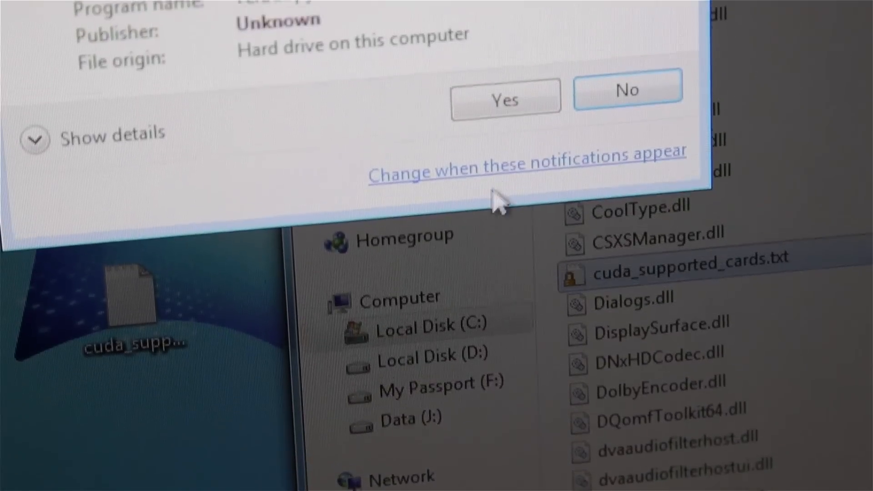
Step: Allow the User Account Control prompt to copy the file into the install folder
click(504, 99)
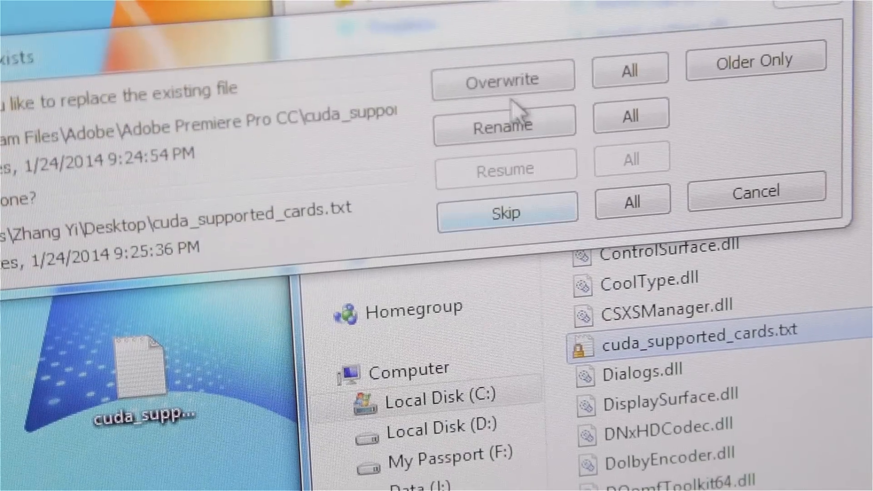